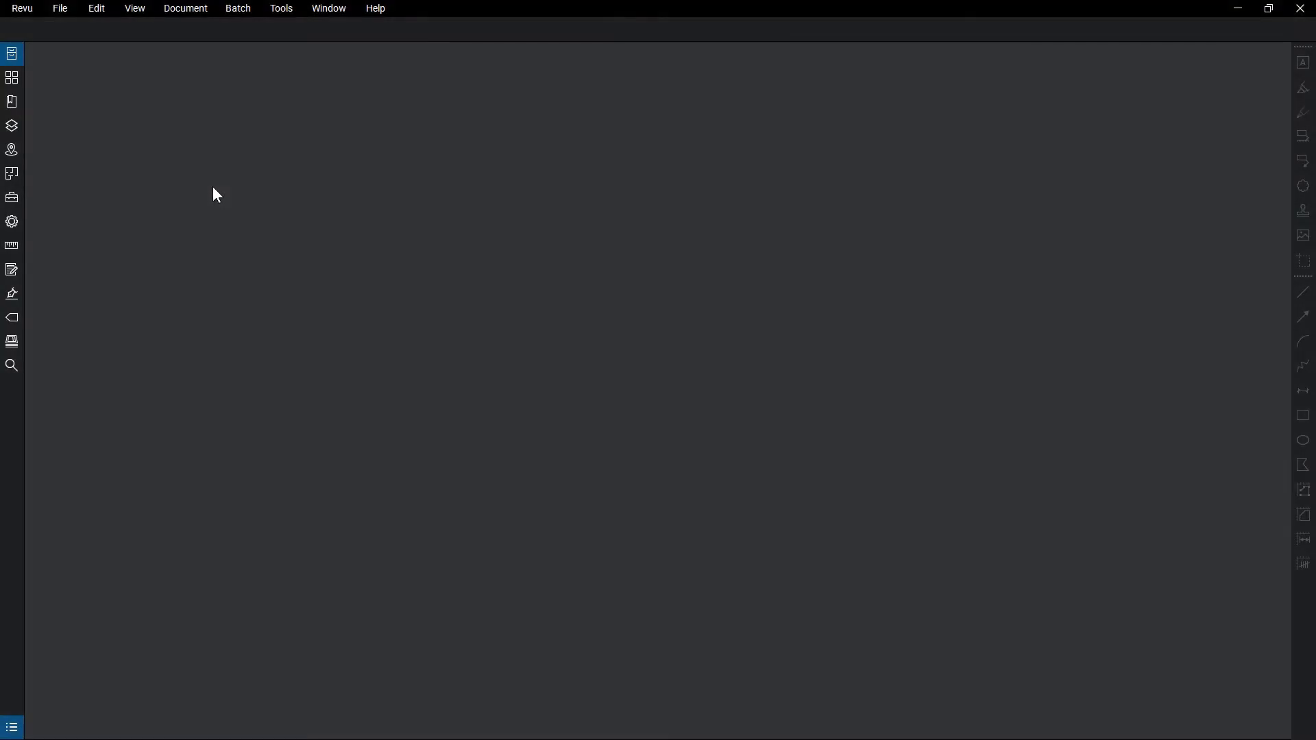
mouse_move(217, 155)
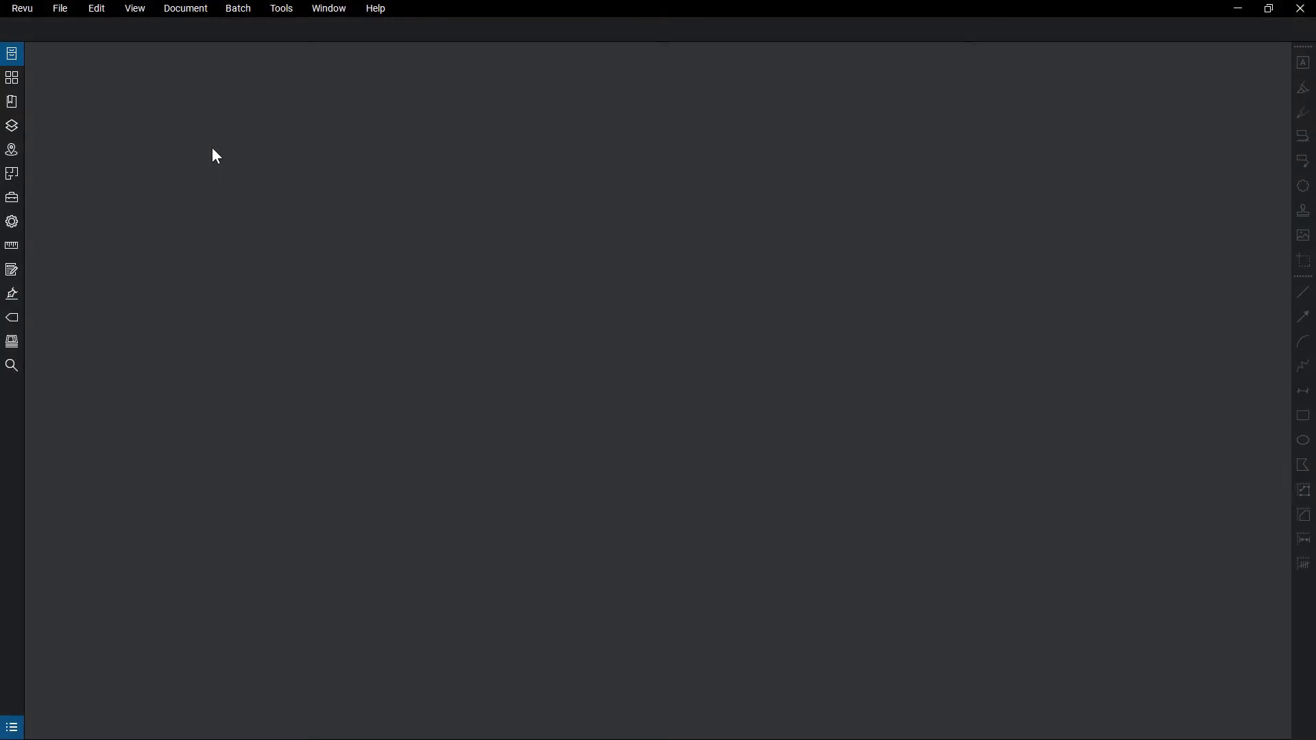
Start Overlay Pages from the Document menu to combine several PDFs.
left_click(185, 9)
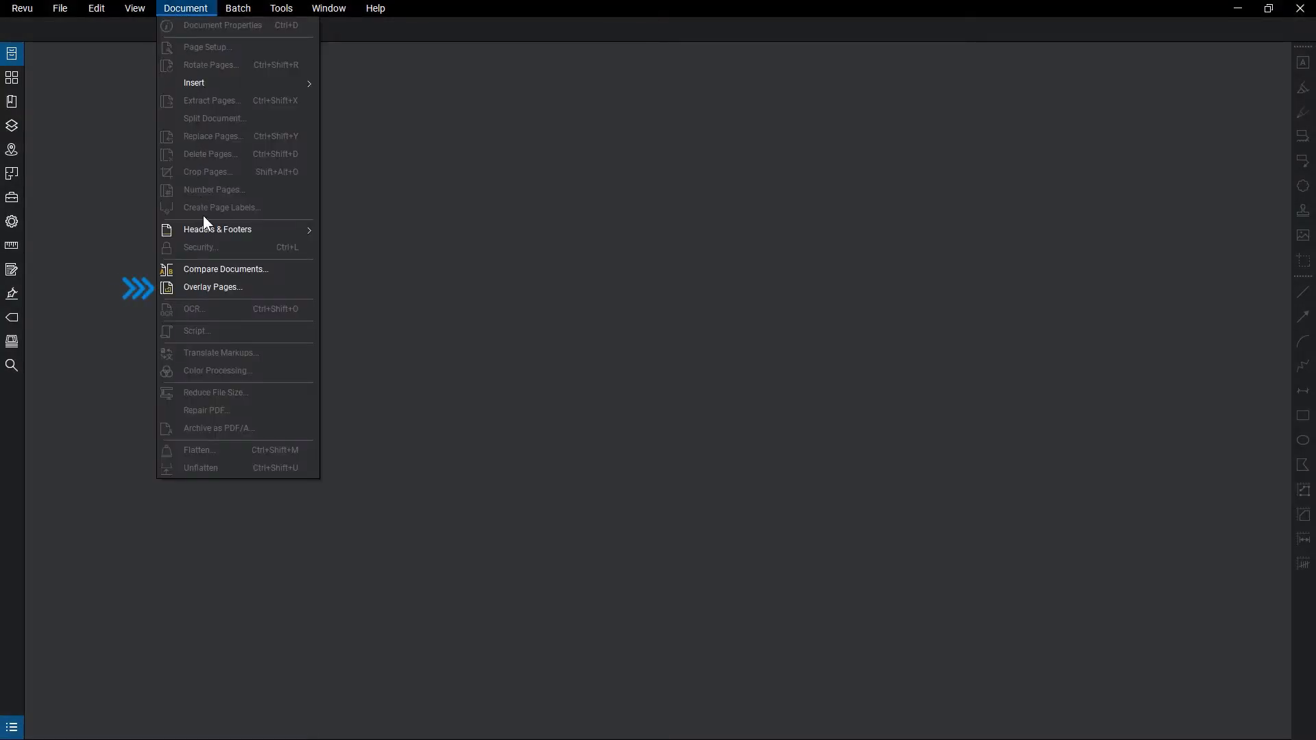
left_click(212, 288)
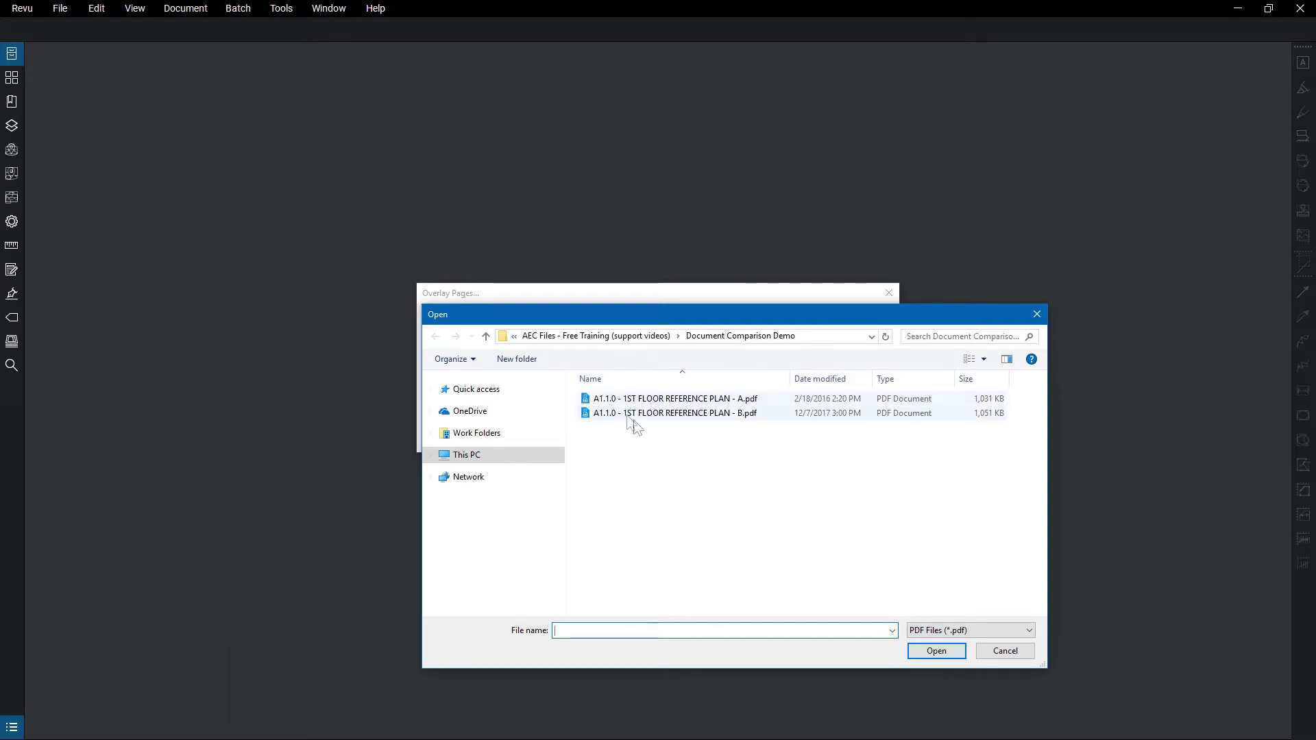
Load both 1ST FLOOR REFERENCE PLAN PDFs (A.pdf and B.pdf) as overlay sources.
left_click(671, 398)
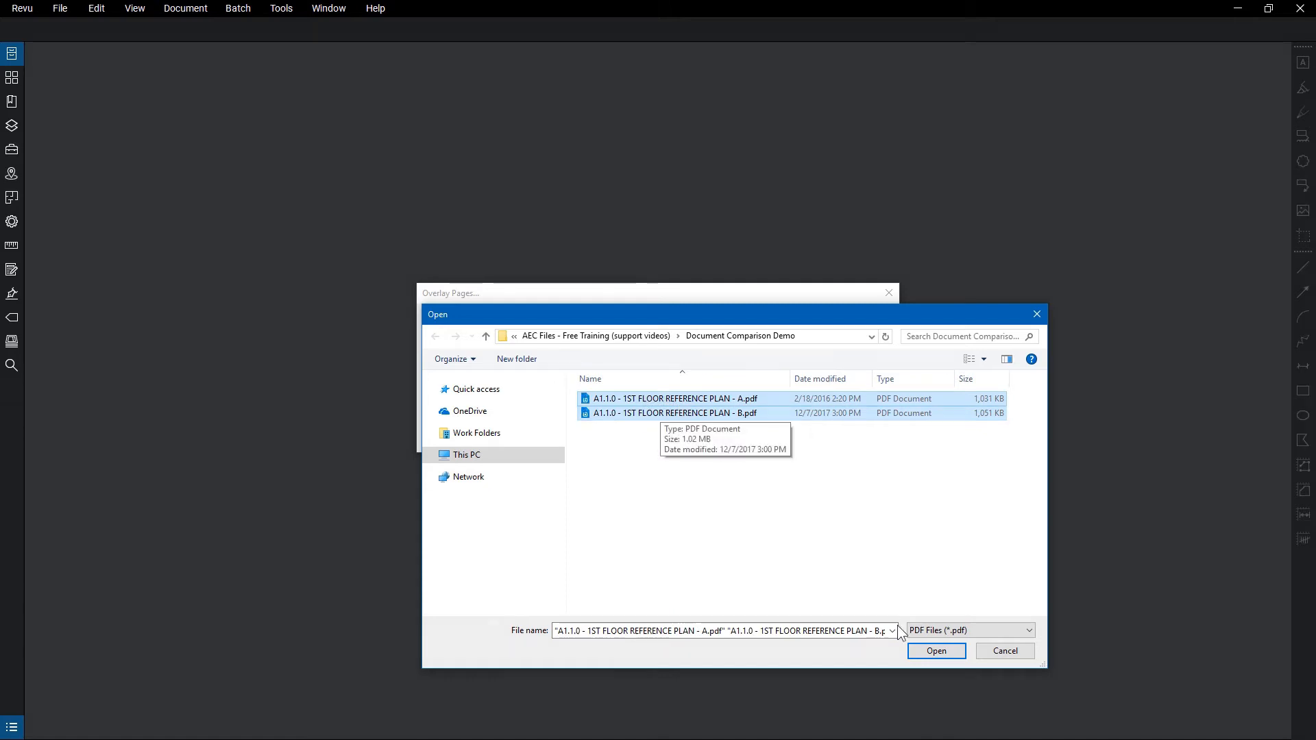
left_click(936, 649)
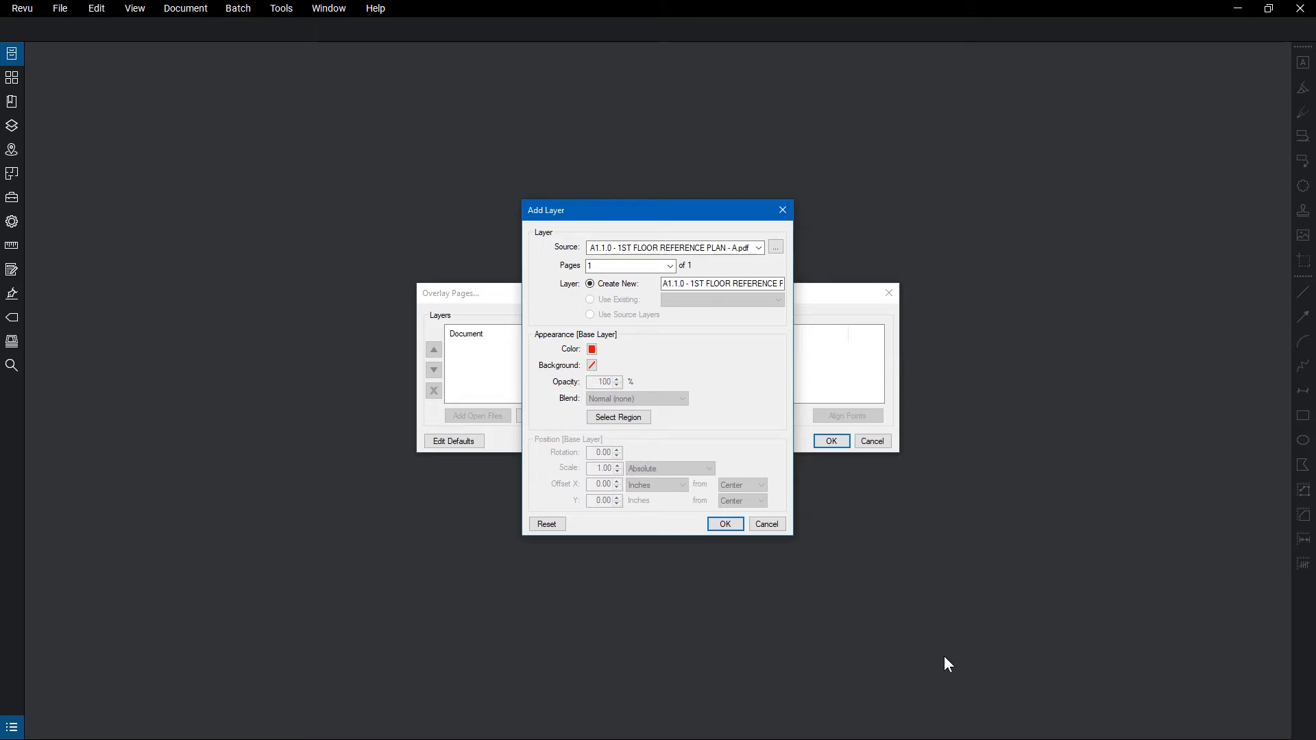
Accept plan A as a red layer and plan B as a green layer.
left_click(725, 523)
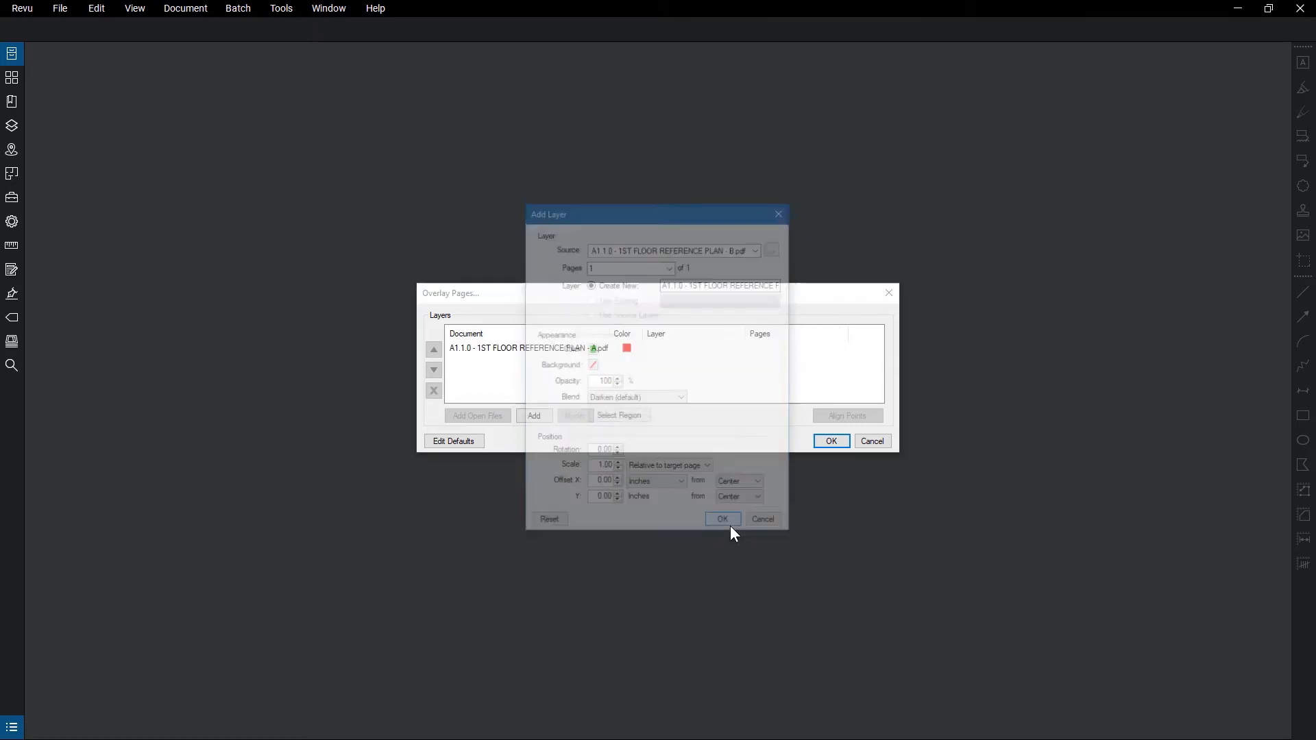
left_click(722, 518)
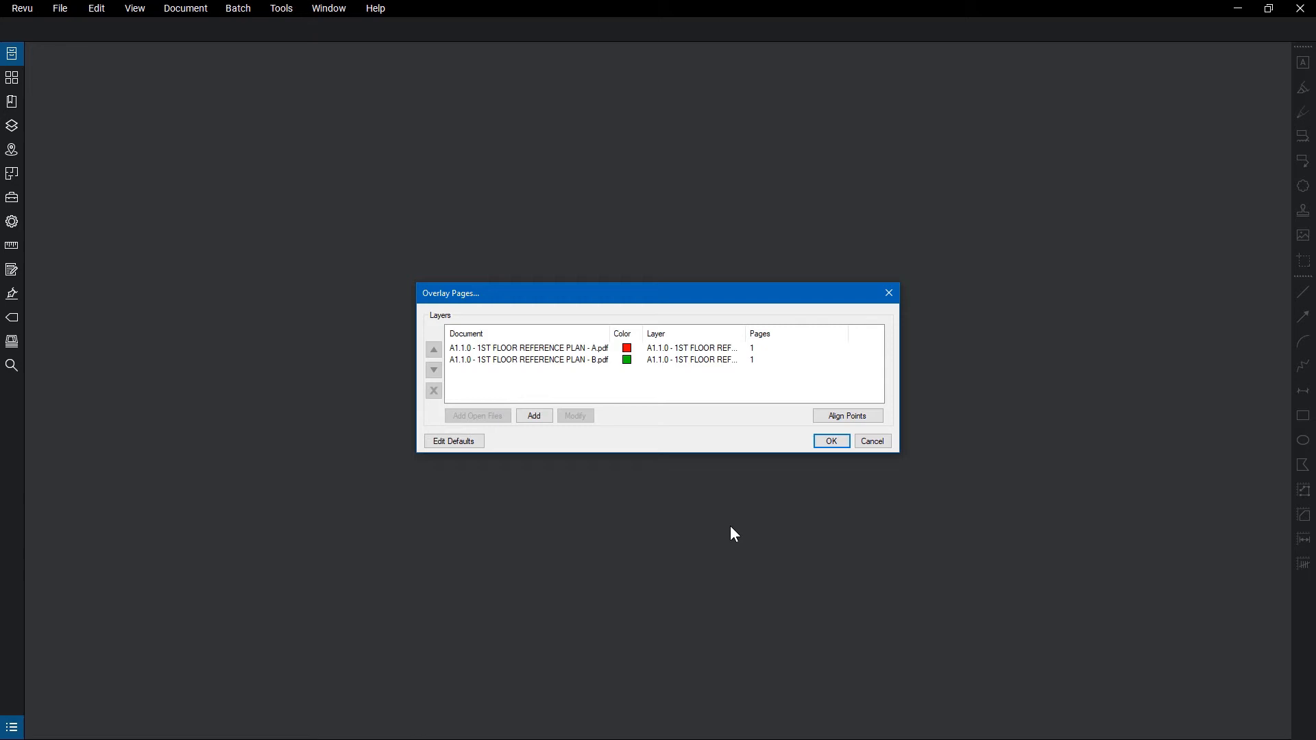
mouse_move(625, 399)
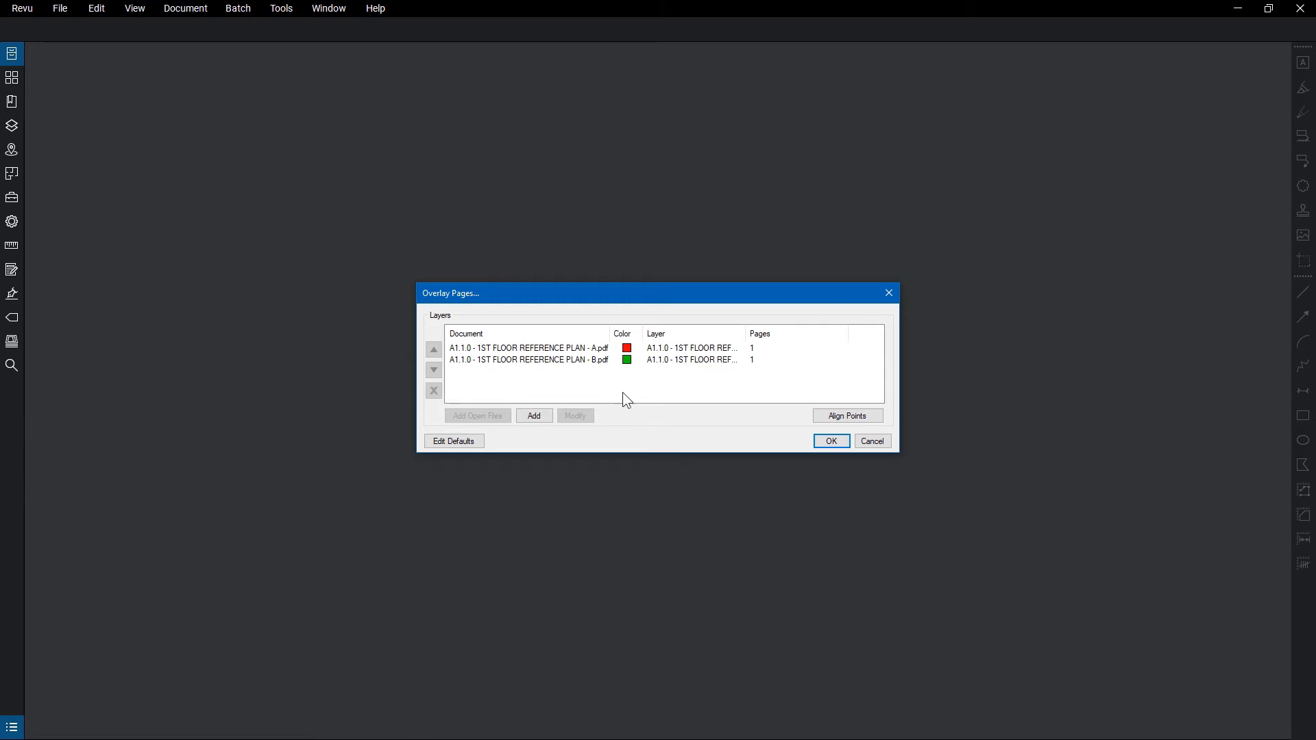
Review plan A's red layer settings and leave them unchanged.
left_click(529, 348)
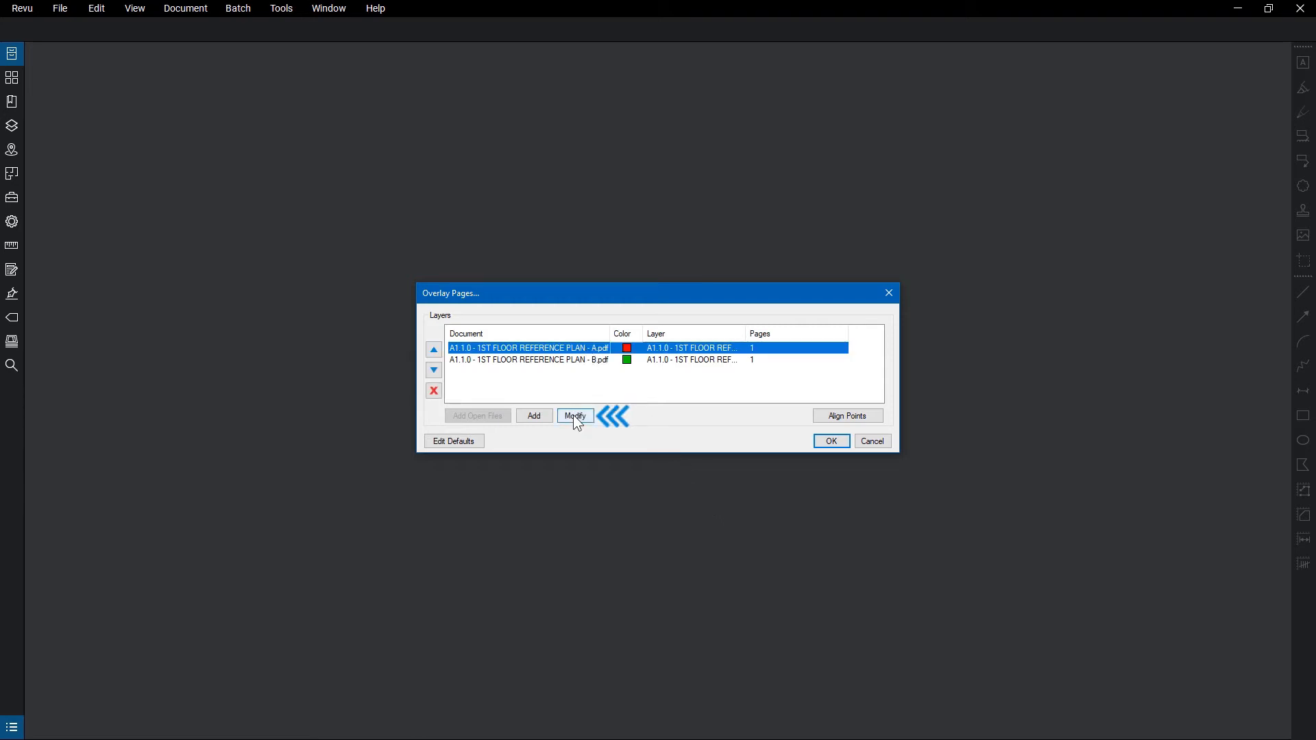
left_click(575, 416)
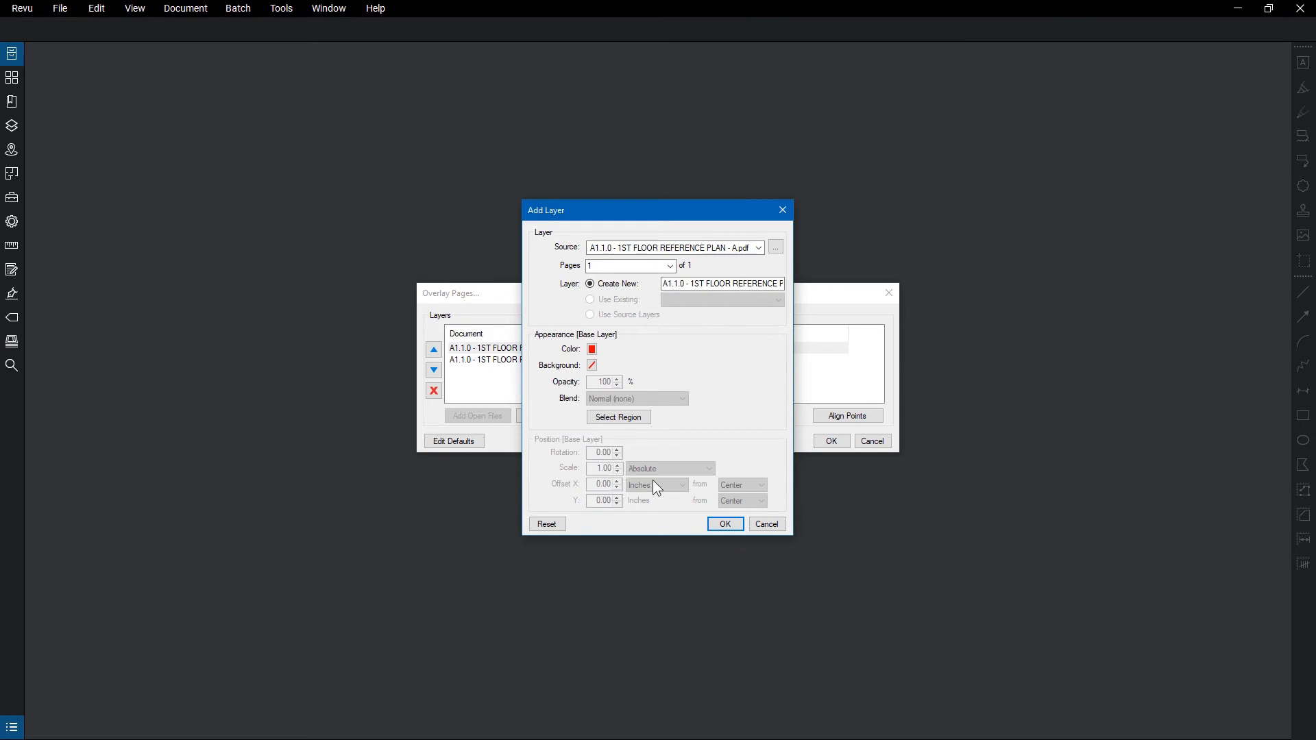
left_click(724, 524)
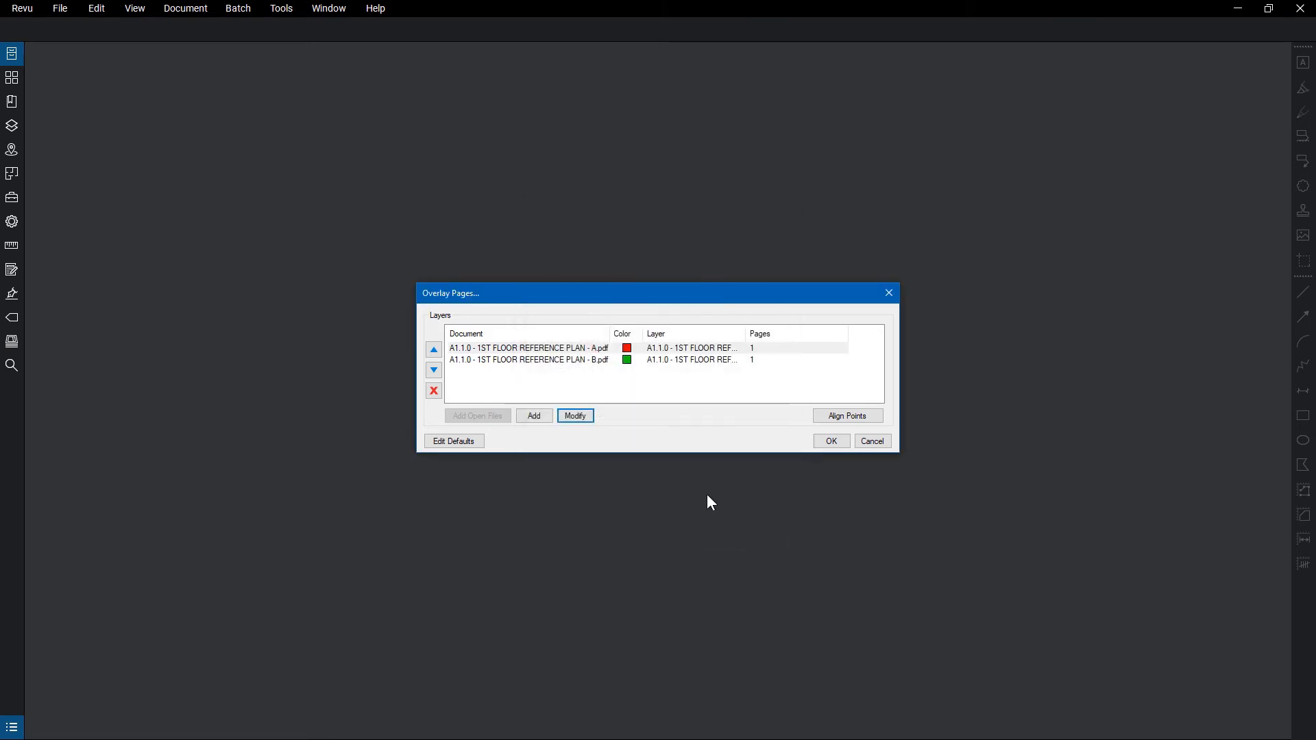
left_click(529, 348)
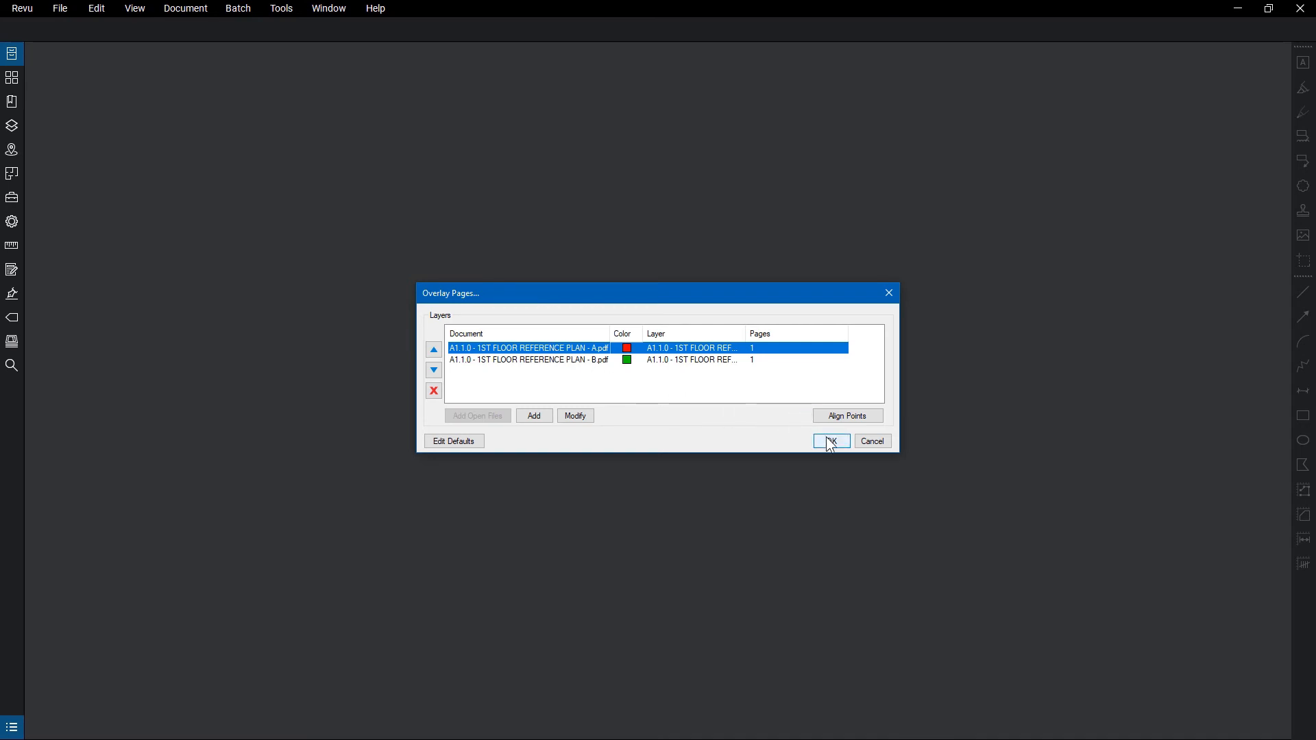
Build the one-page Overlay document combining the red and green floor plans.
left_click(831, 441)
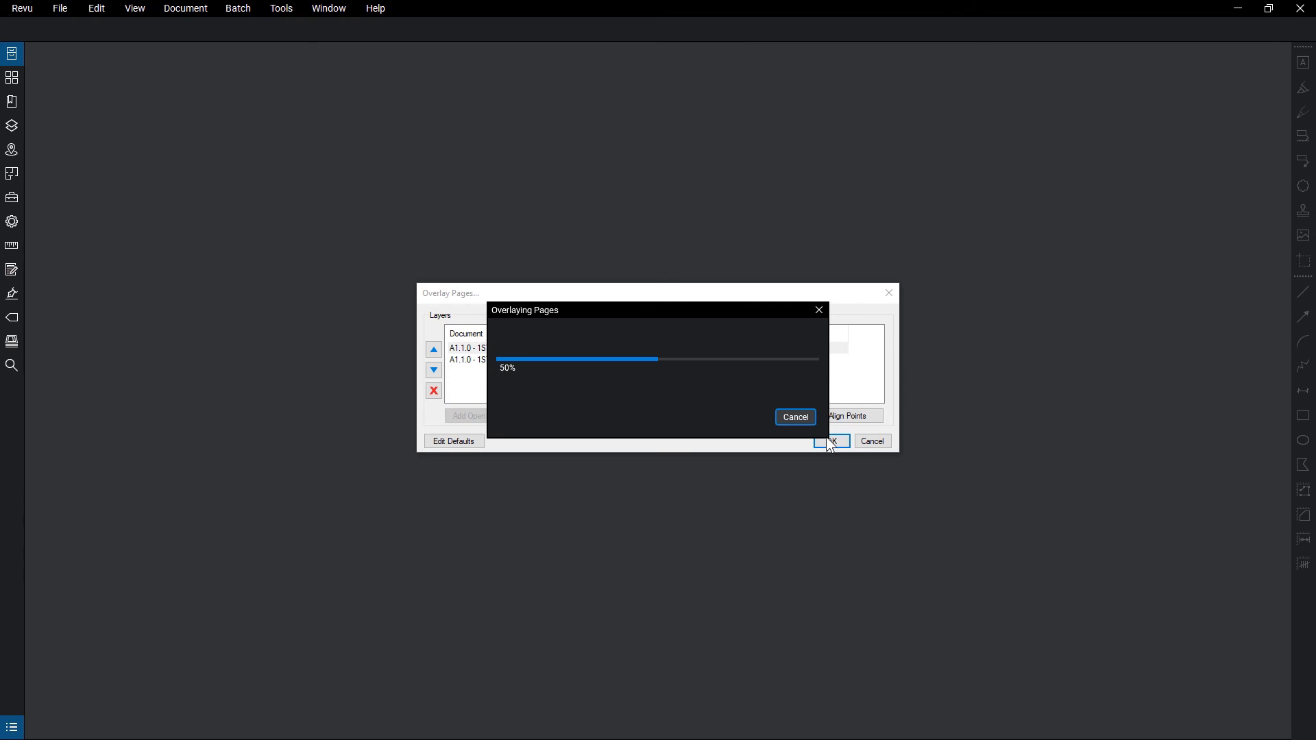
left_click(831, 441)
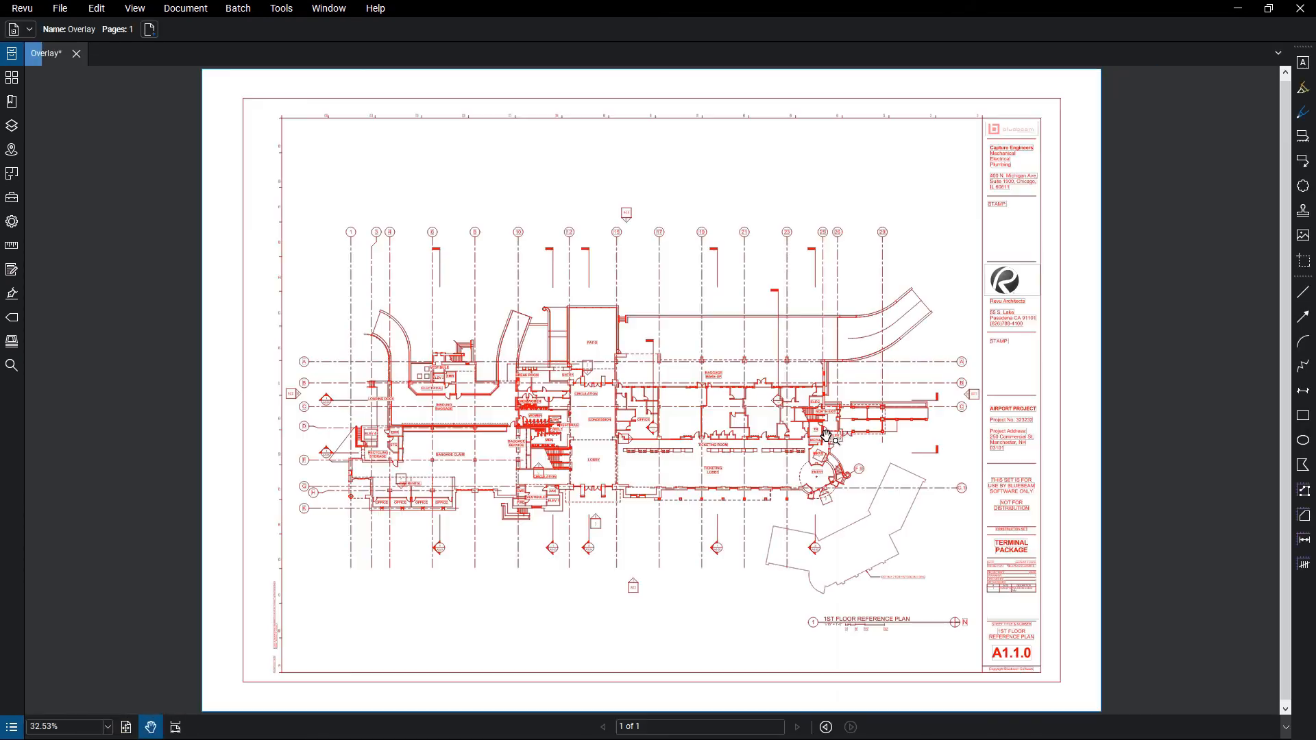